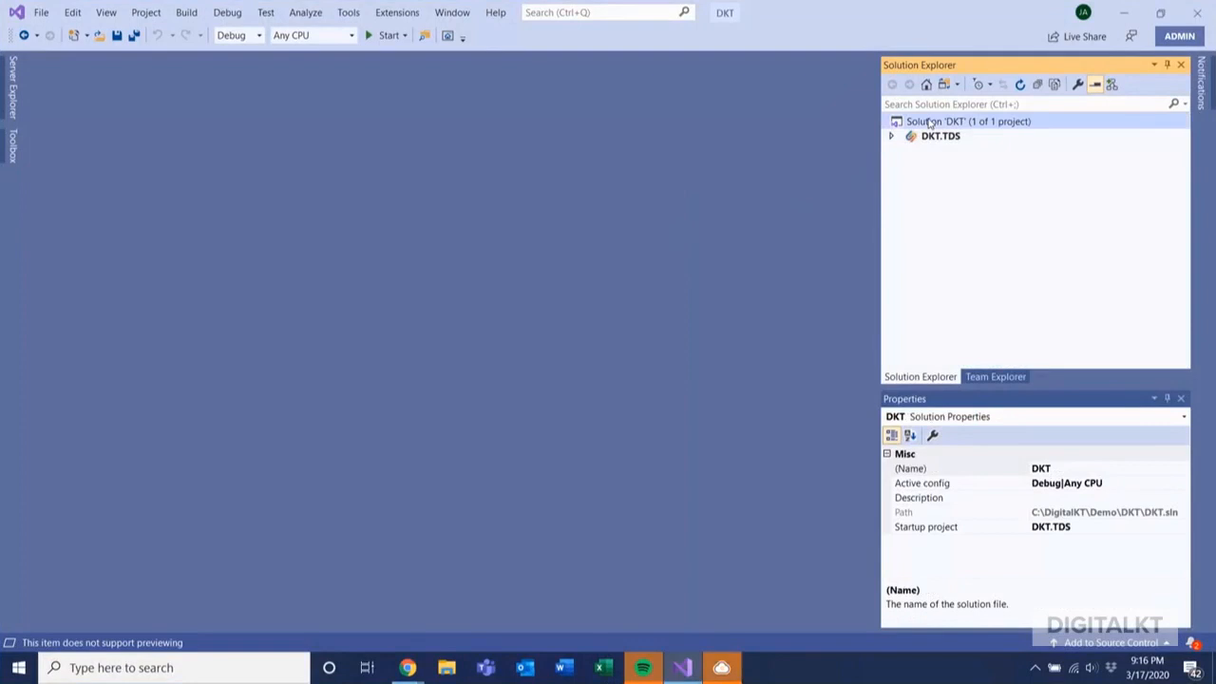
Open the context menu for Solution 'DKT' to add a Class Library (.NET Framework) project
{"action": "right_click", "coordinate": [968, 120]}
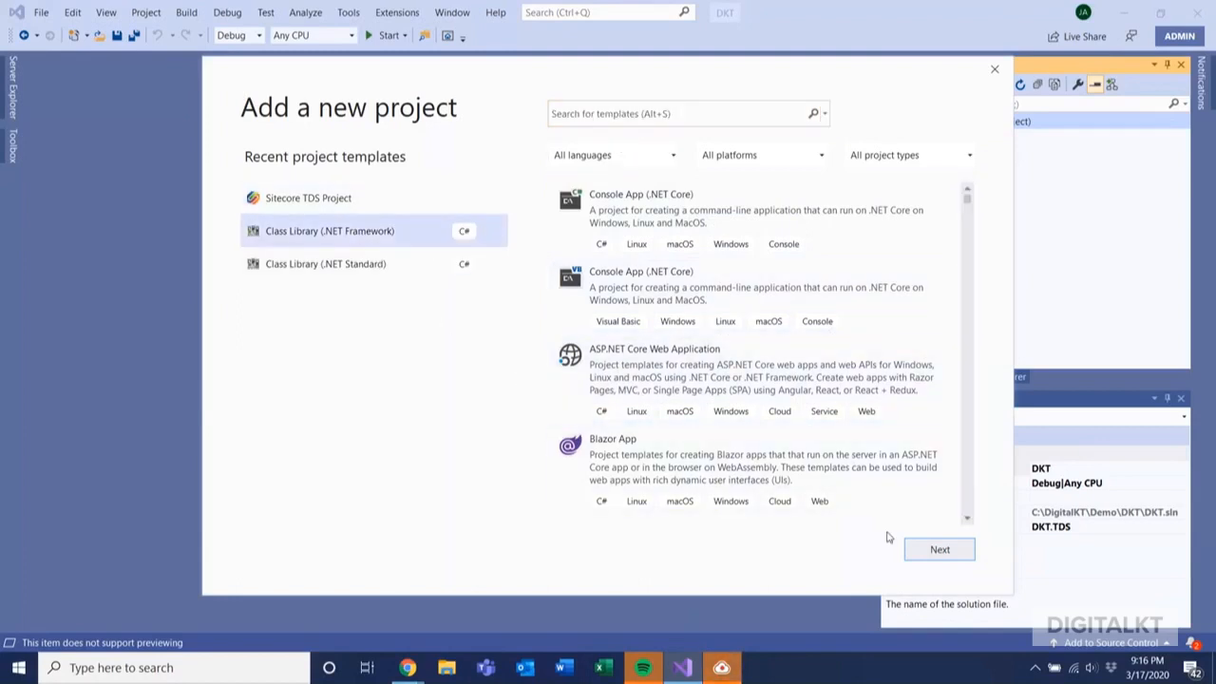
Name the new Class Library (.NET Framework) project DKT.Models and create it
{"action": "left_click", "coordinate": [938, 549]}
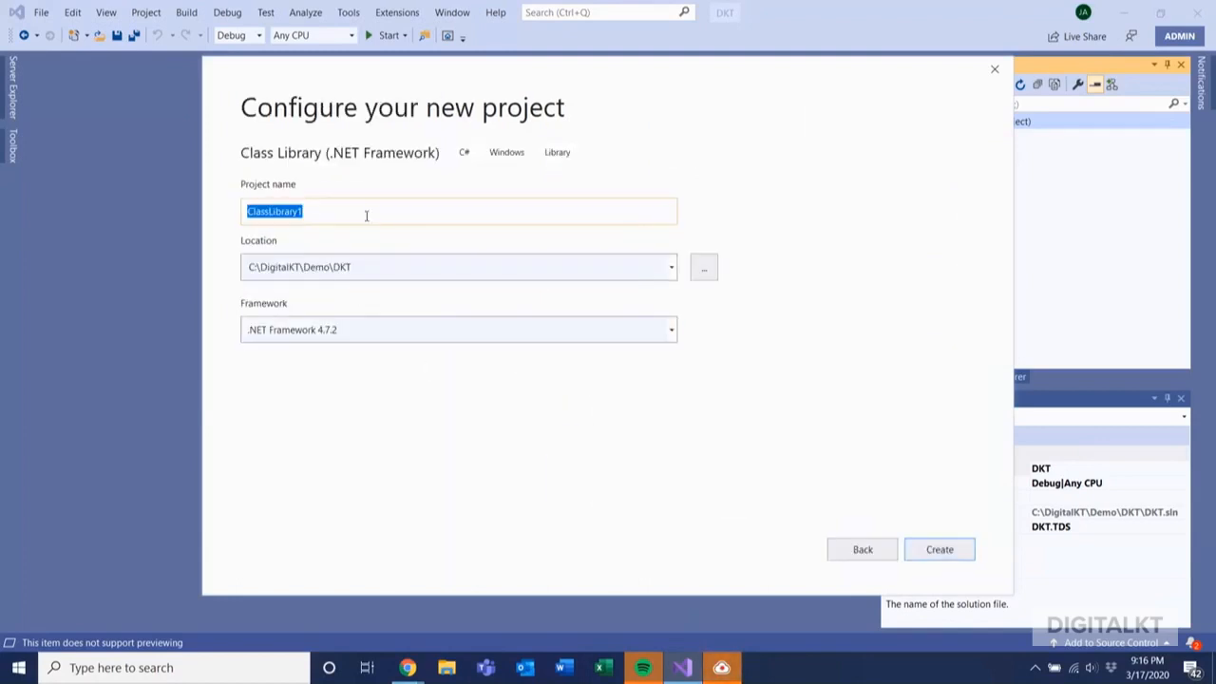
{"action": "type", "text": "T"}
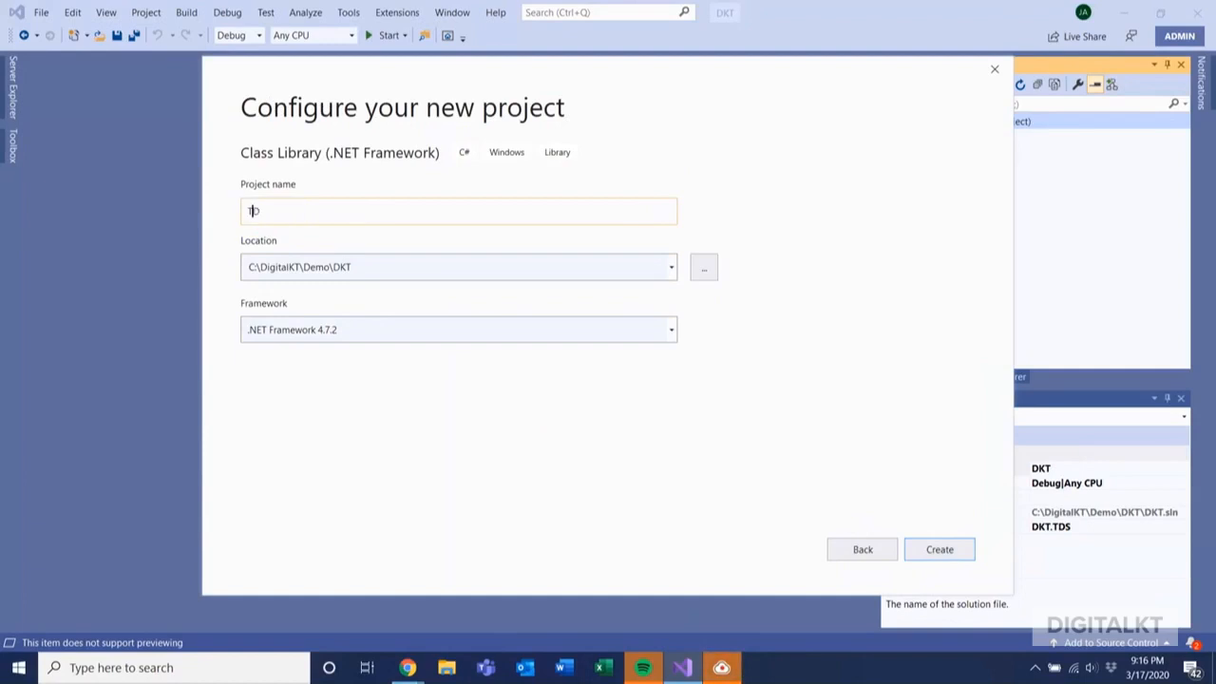
{"action": "type", "text": "DS"}
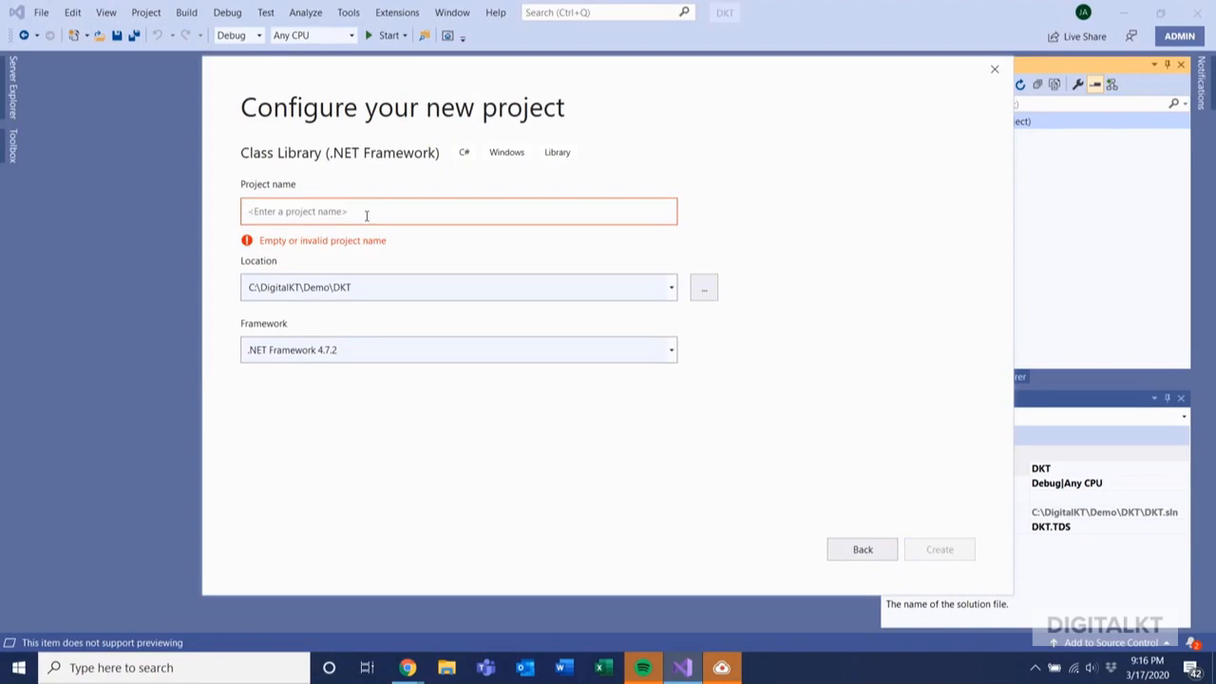
{"action": "type", "text": "DKT.Models"}
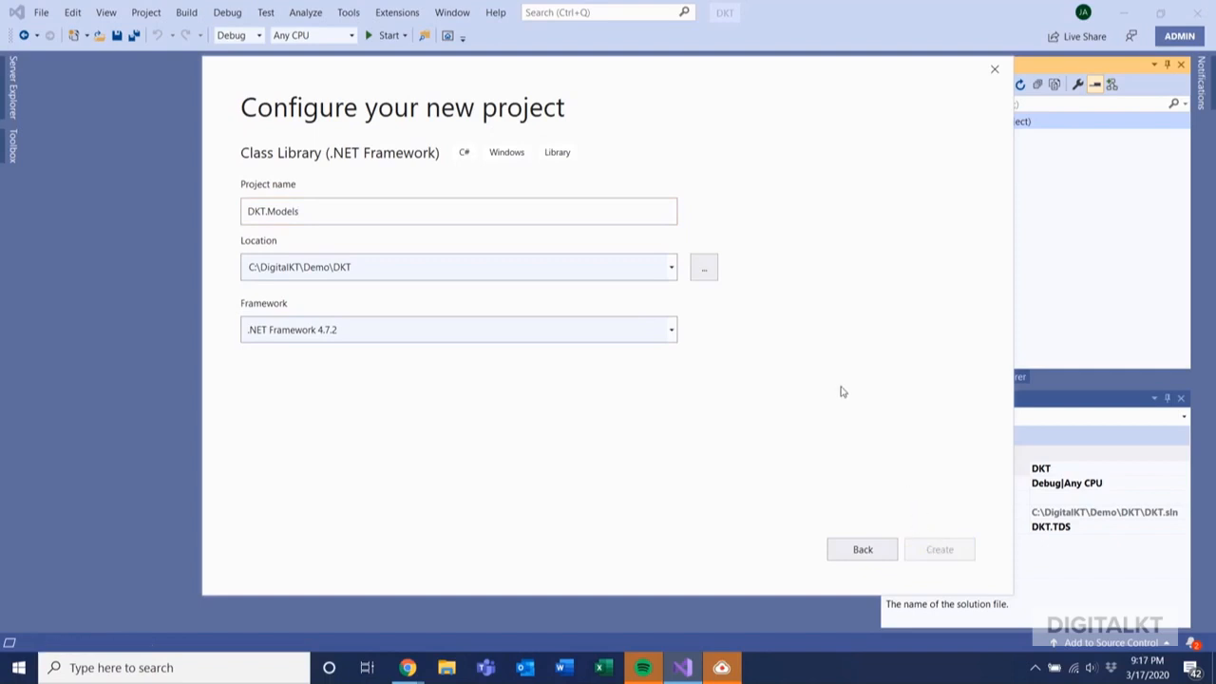
{"action": "left_click", "coordinate": [938, 549]}
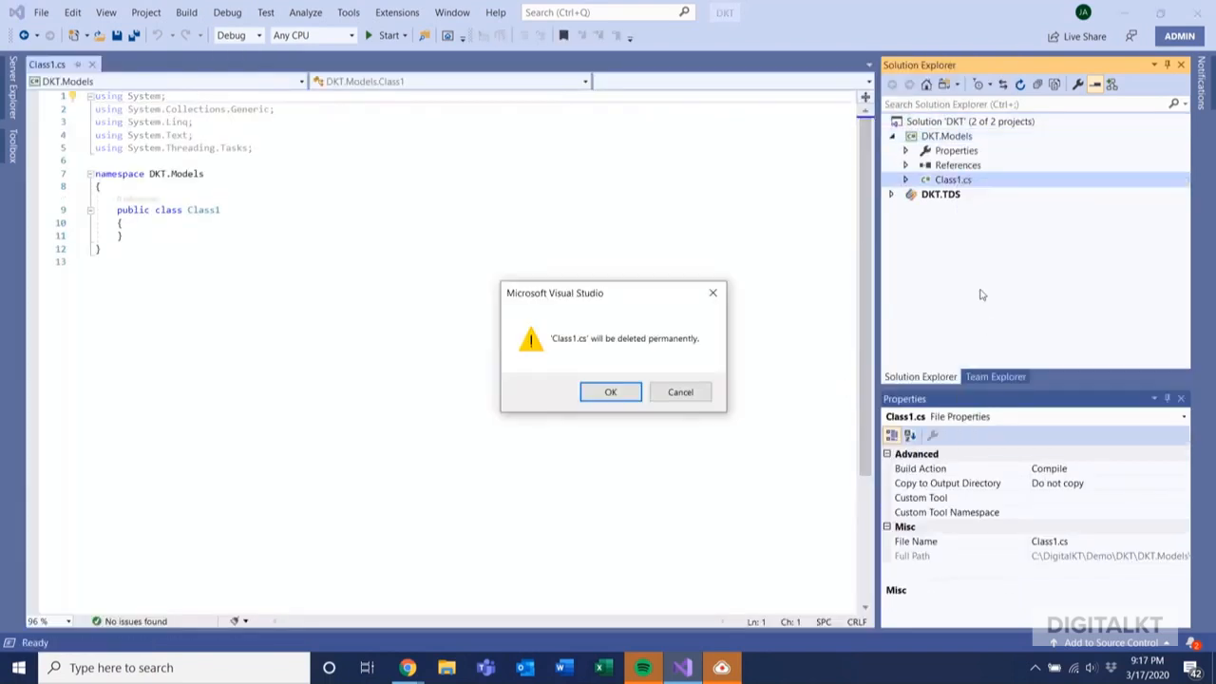
Permanently delete the default Class1.cs file and select the DKT.Models project
{"action": "left_click", "coordinate": [611, 392]}
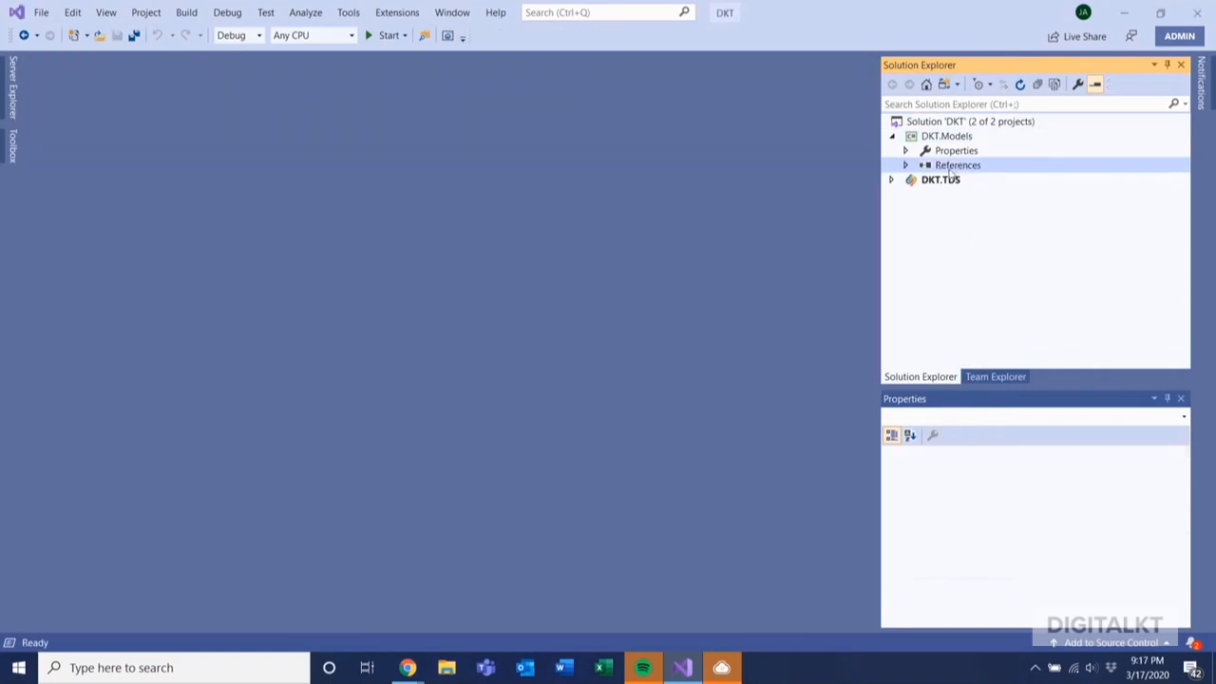
{"action": "left_click", "coordinate": [946, 135]}
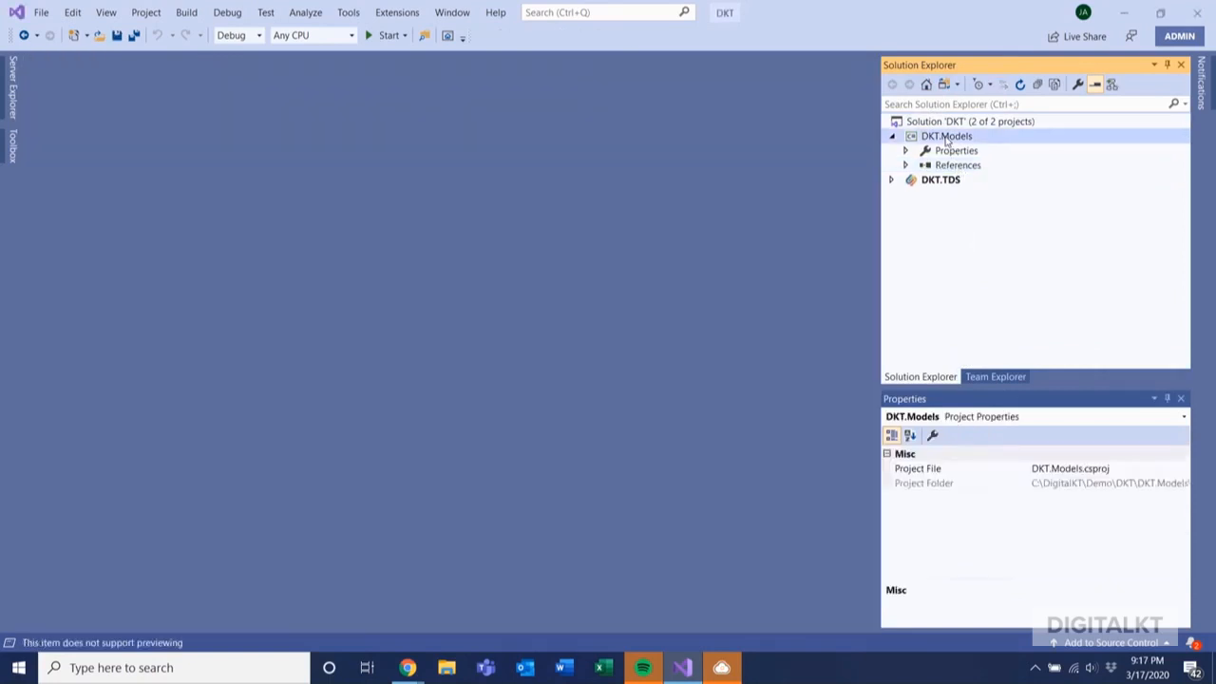
{"action": "right_click", "coordinate": [946, 136]}
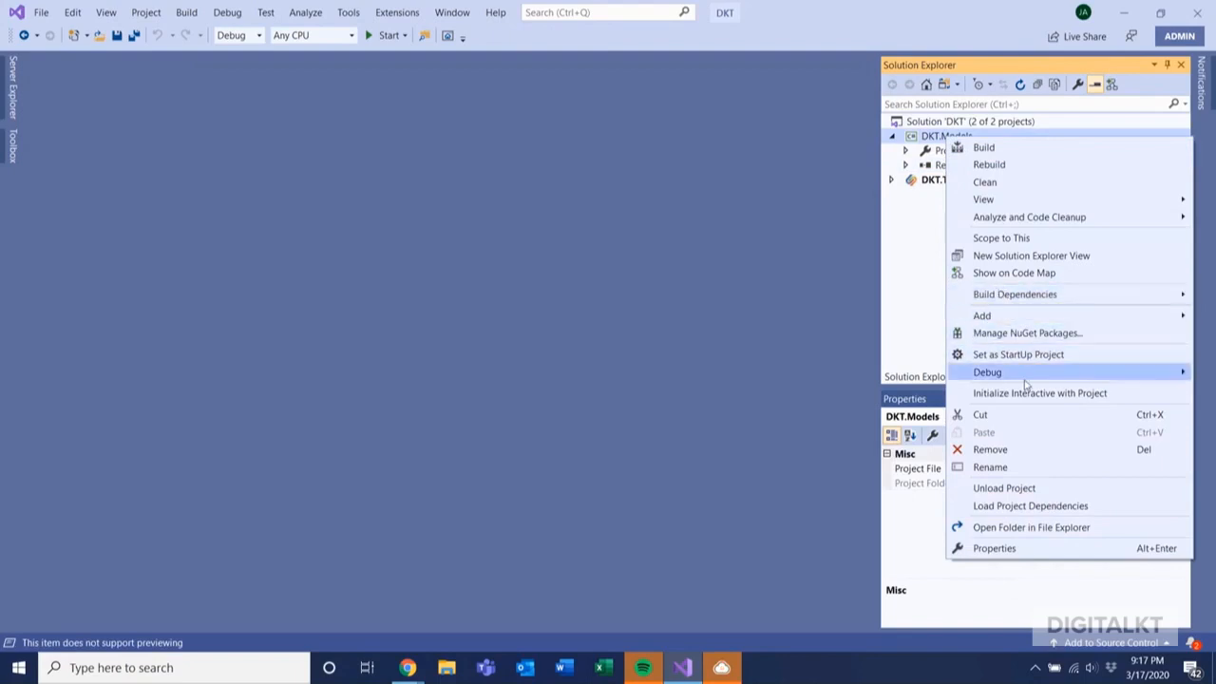
Browse NuGet packages for DKT.Models using the Sitecore package source
{"action": "left_click", "coordinate": [1027, 332]}
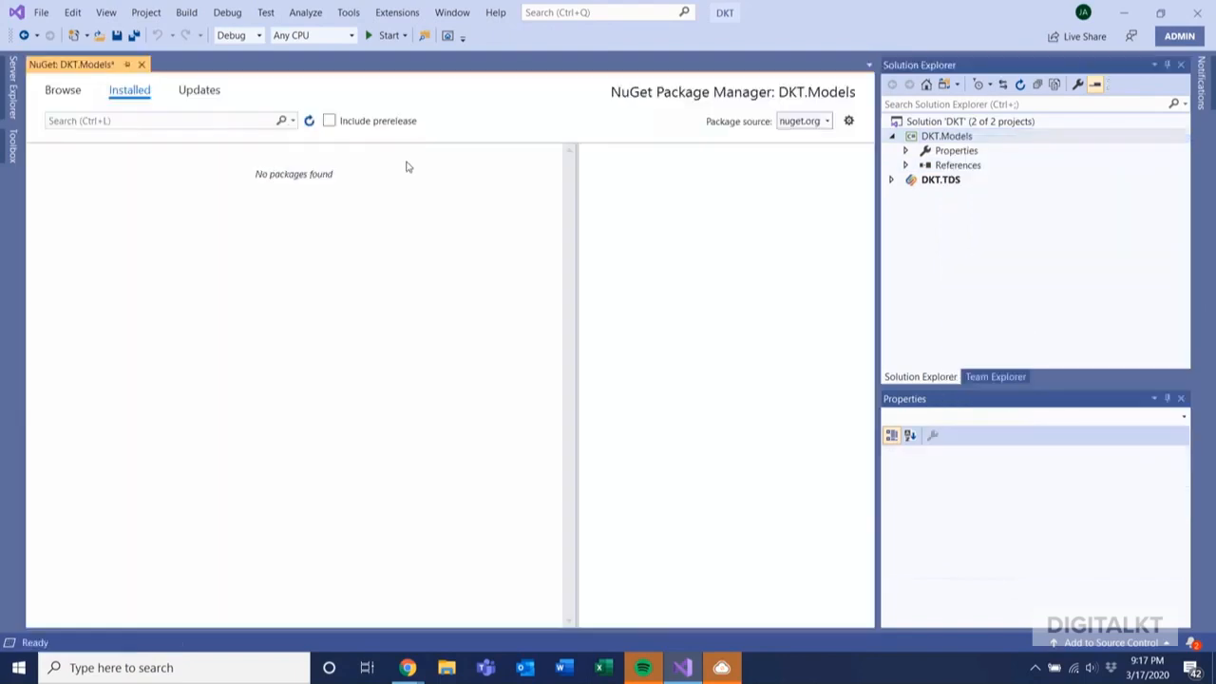
{"action": "left_click", "coordinate": [63, 89]}
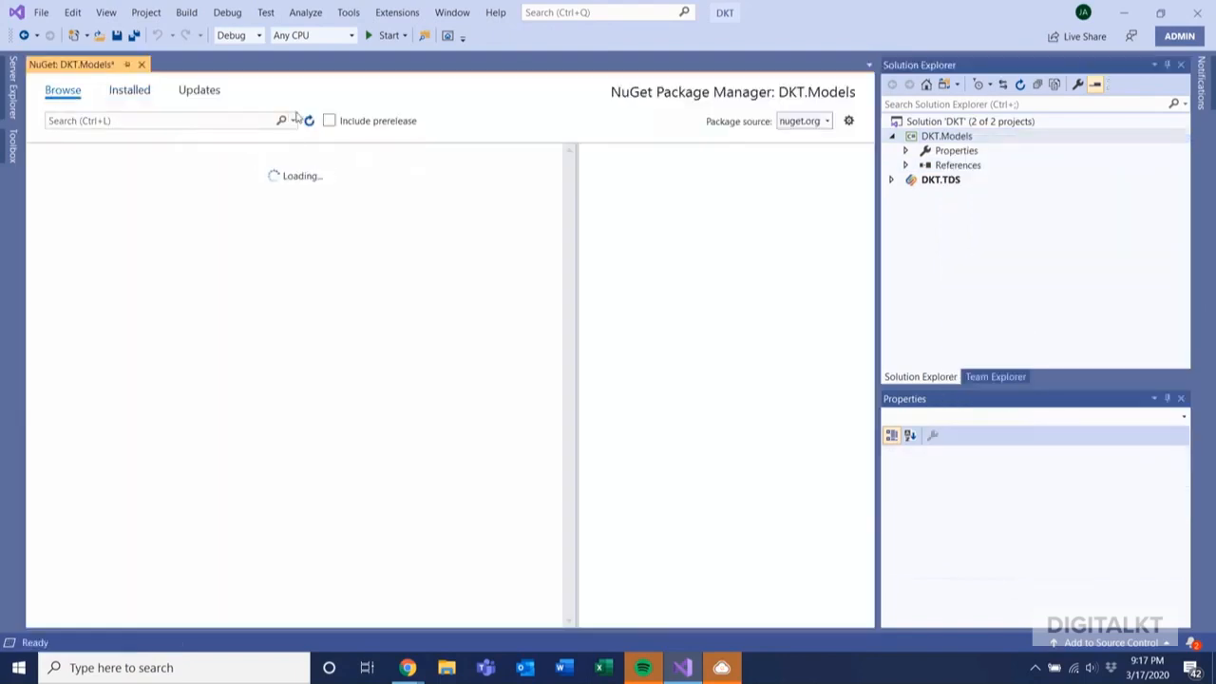
{"action": "left_click", "coordinate": [826, 121]}
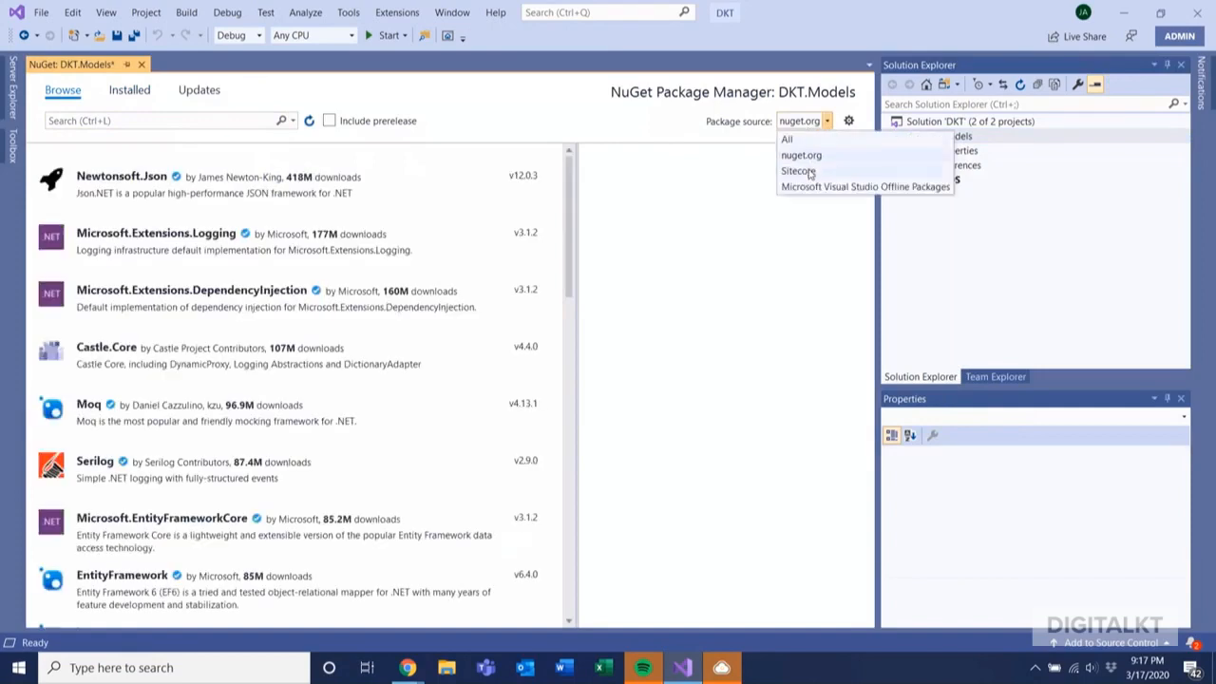
{"action": "left_click", "coordinate": [797, 170]}
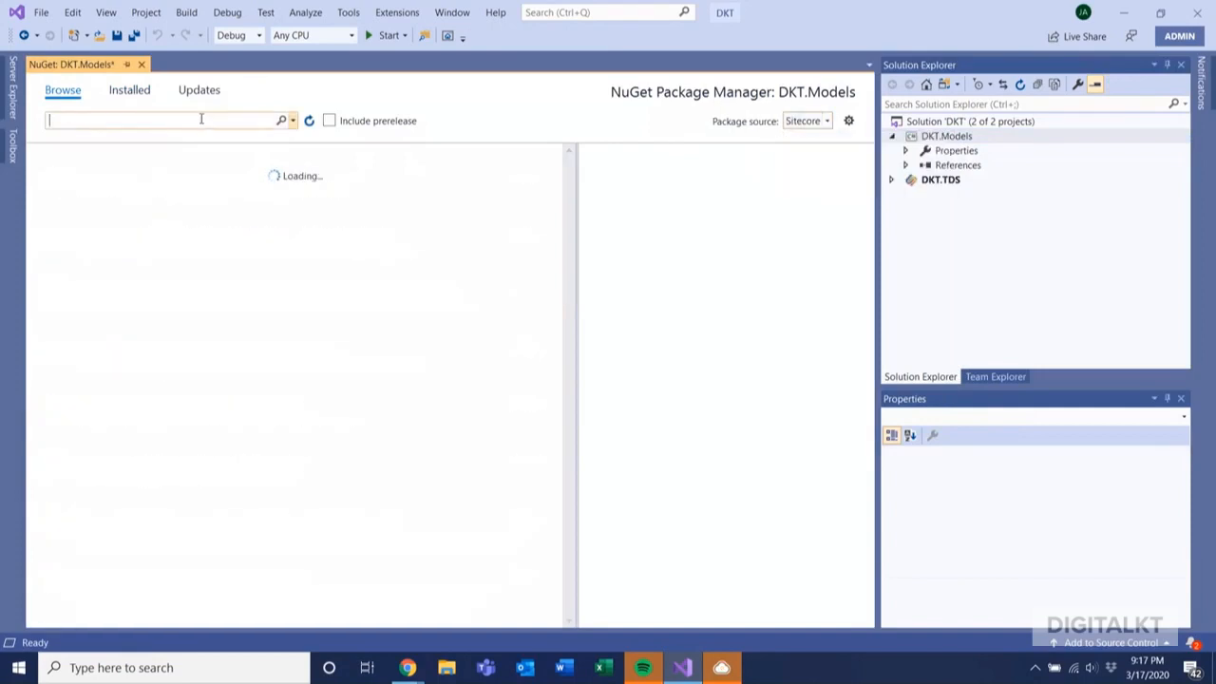
{"action": "type", "text": "Site"}
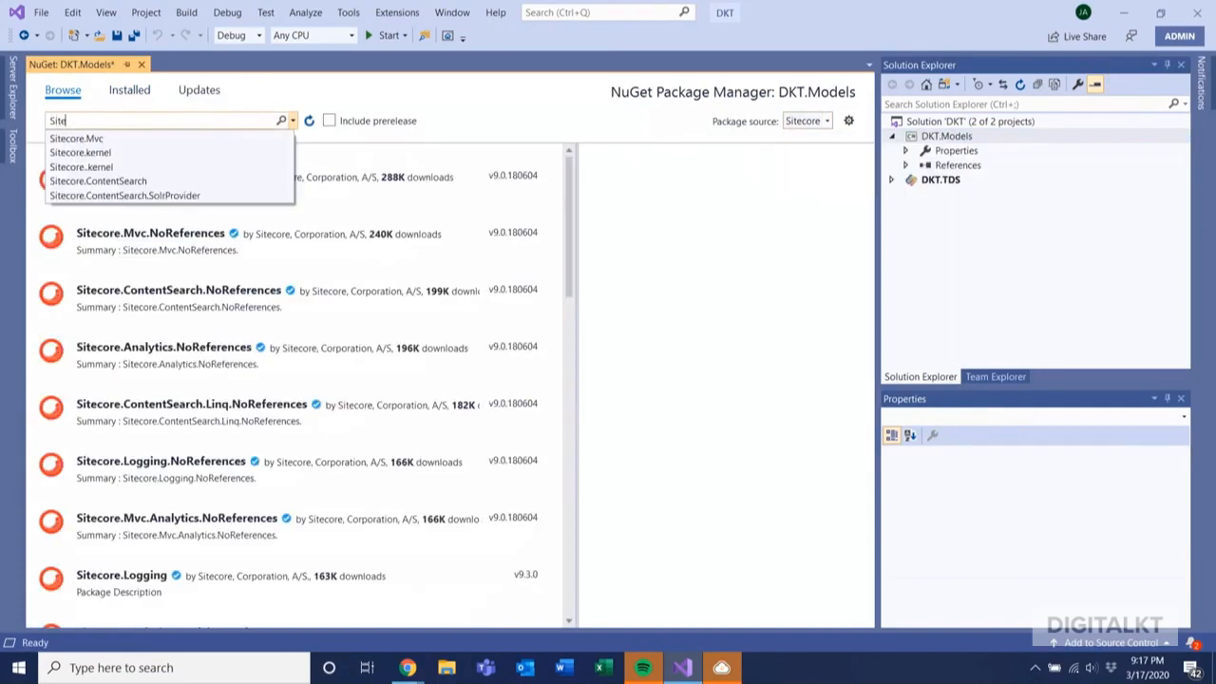
{"action": "type", "text": "Sitecore.Mvc"}
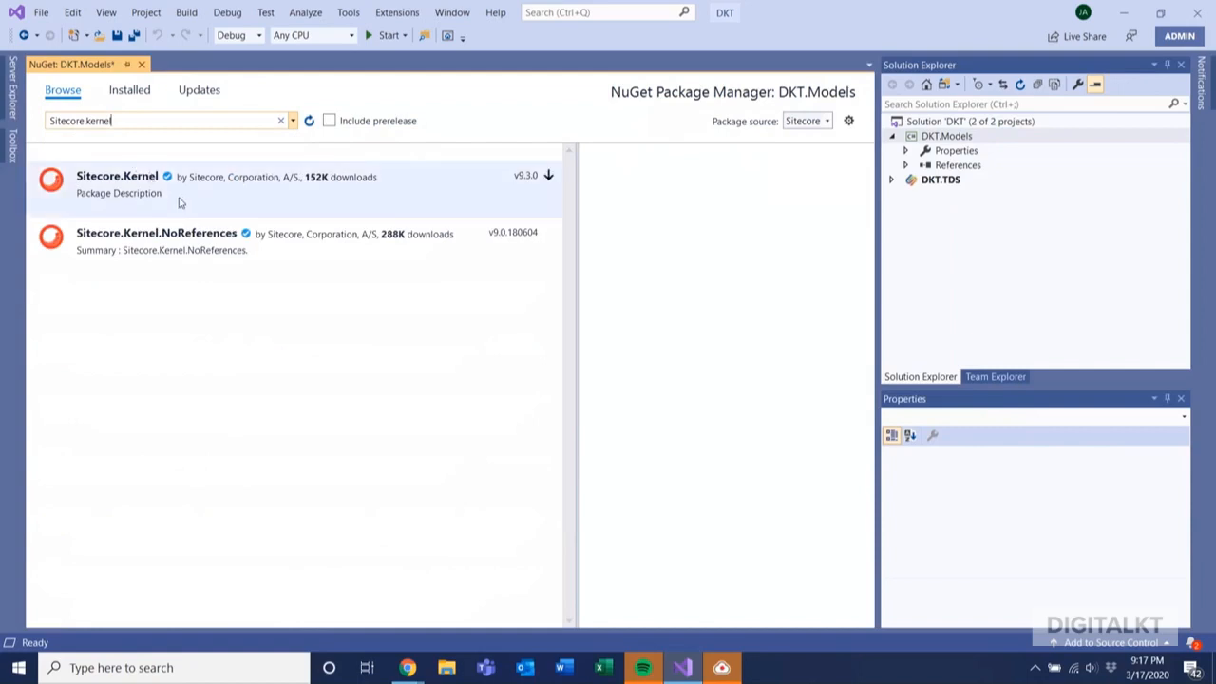
Install Sitecore.Kernel 9.2.0 into DKT.Models, then reopen its NuGet package manager
{"action": "left_click", "coordinate": [116, 177]}
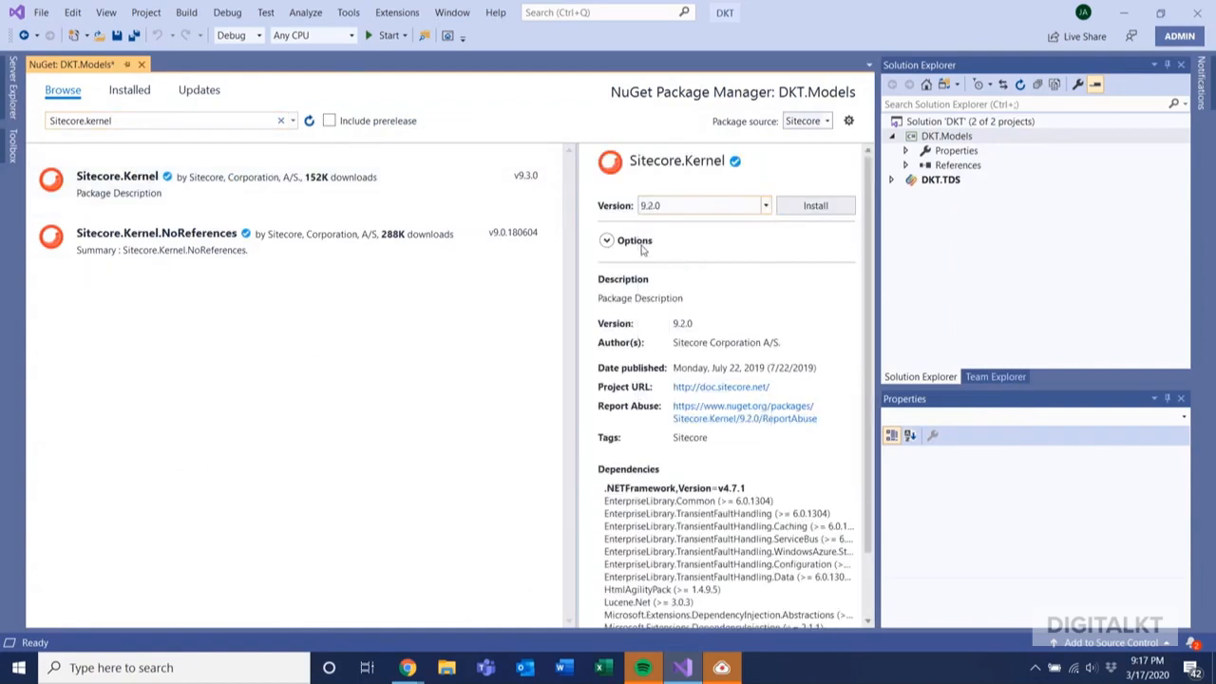
{"action": "left_click", "coordinate": [819, 315]}
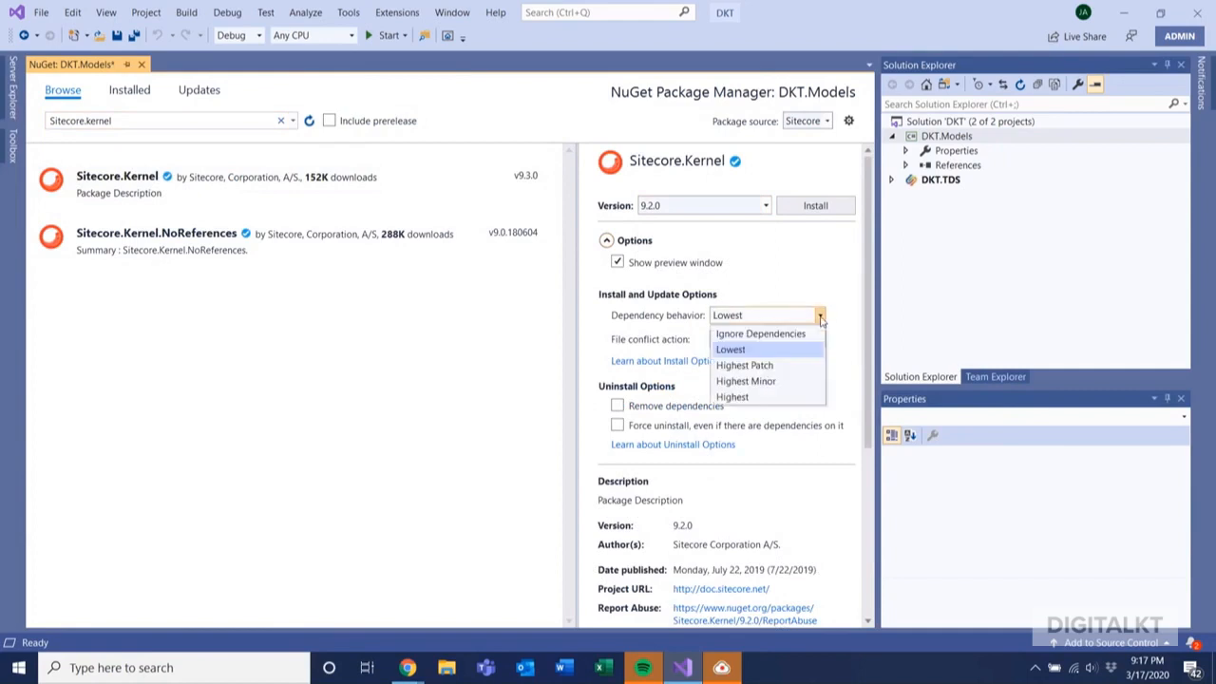
{"action": "left_click", "coordinate": [759, 333]}
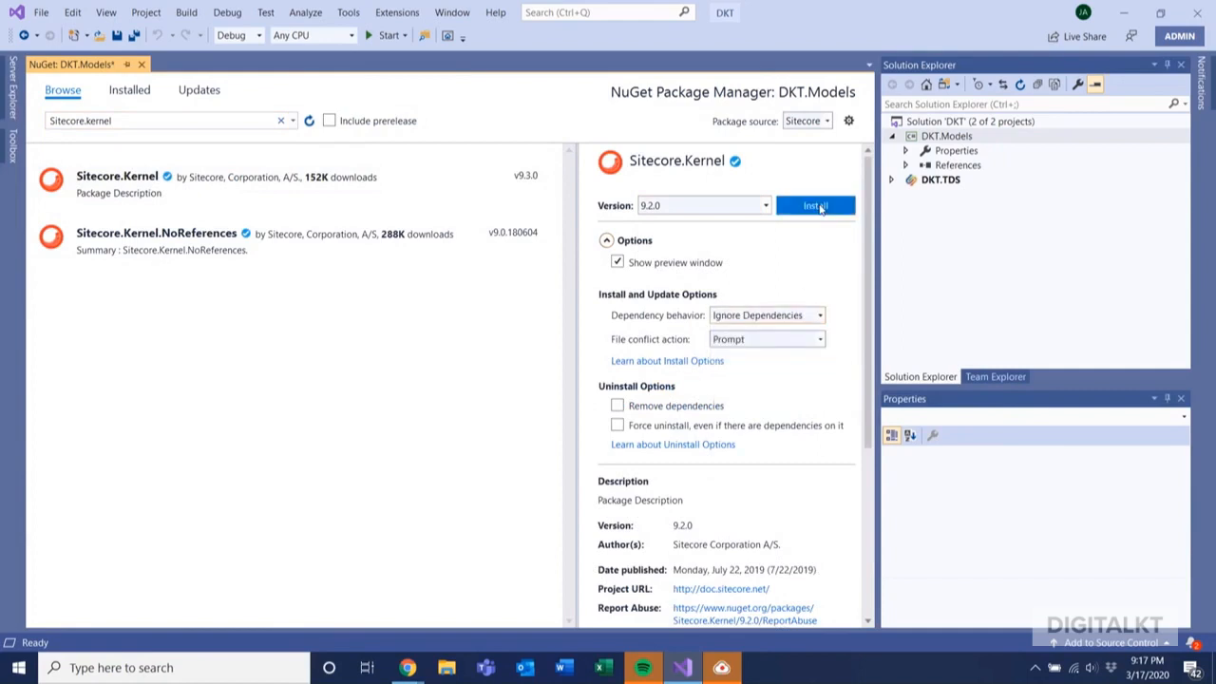
{"action": "left_click", "coordinate": [815, 205]}
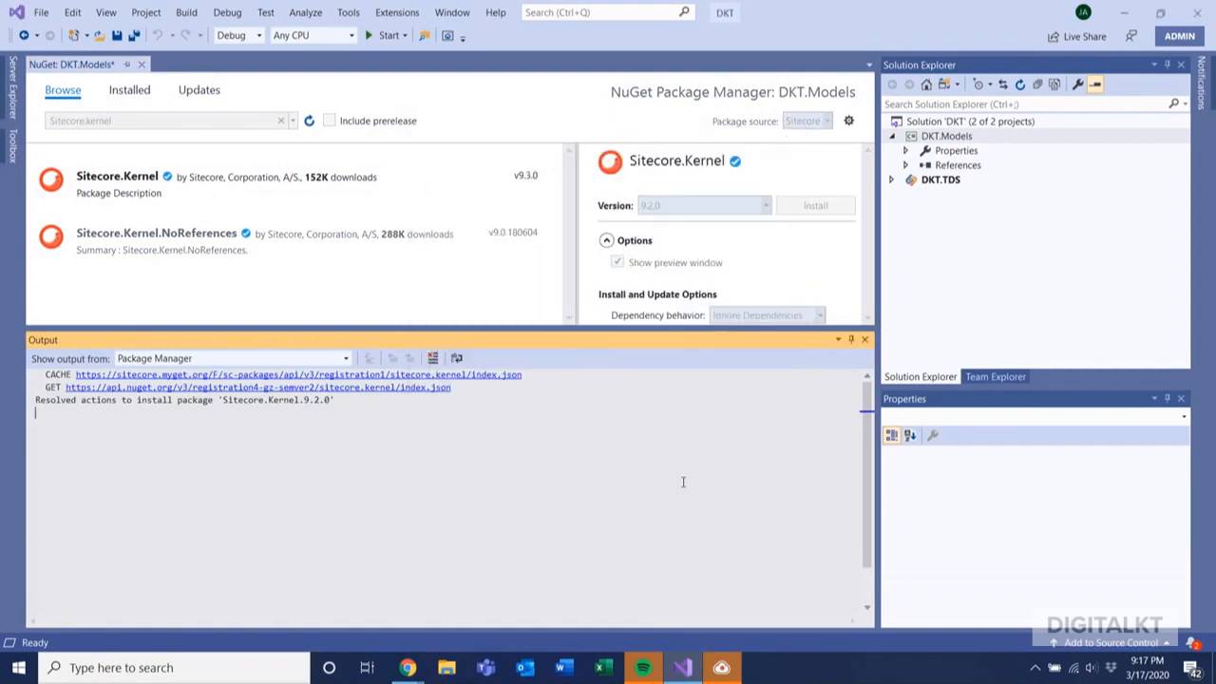
{"action": "left_click", "coordinate": [814, 205]}
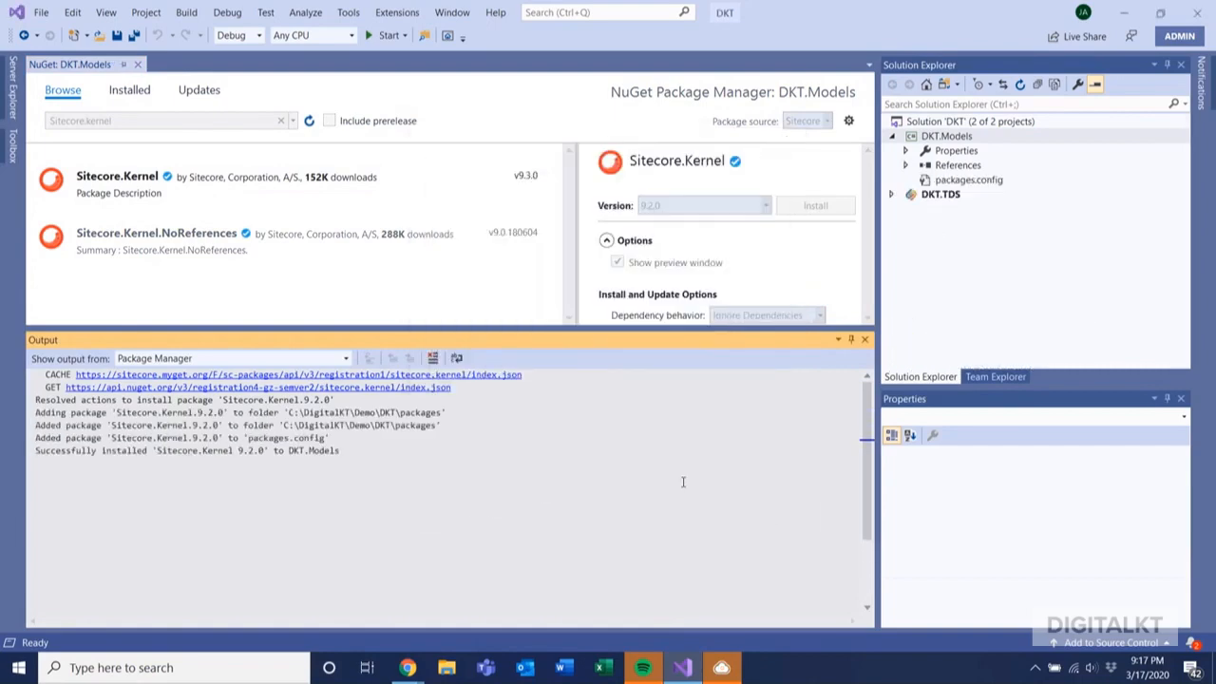
{"action": "right_click", "coordinate": [945, 136]}
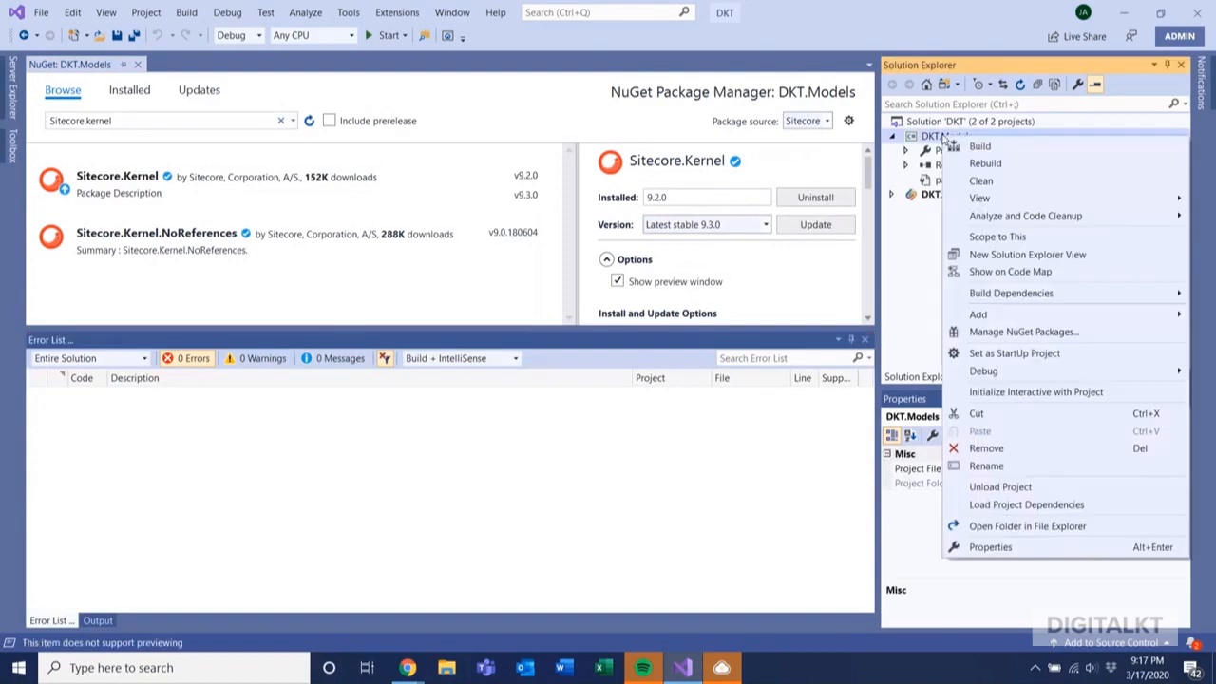
{"action": "mouse_move", "coordinate": [1009, 331]}
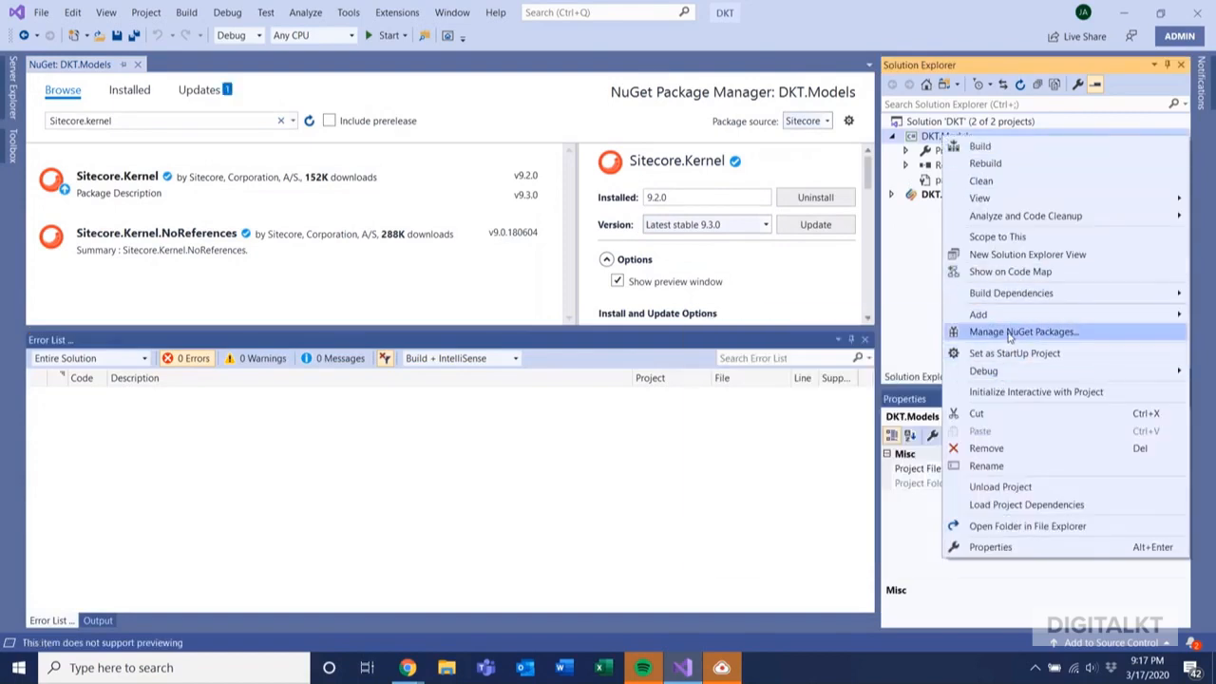
{"action": "left_click", "coordinate": [1023, 331]}
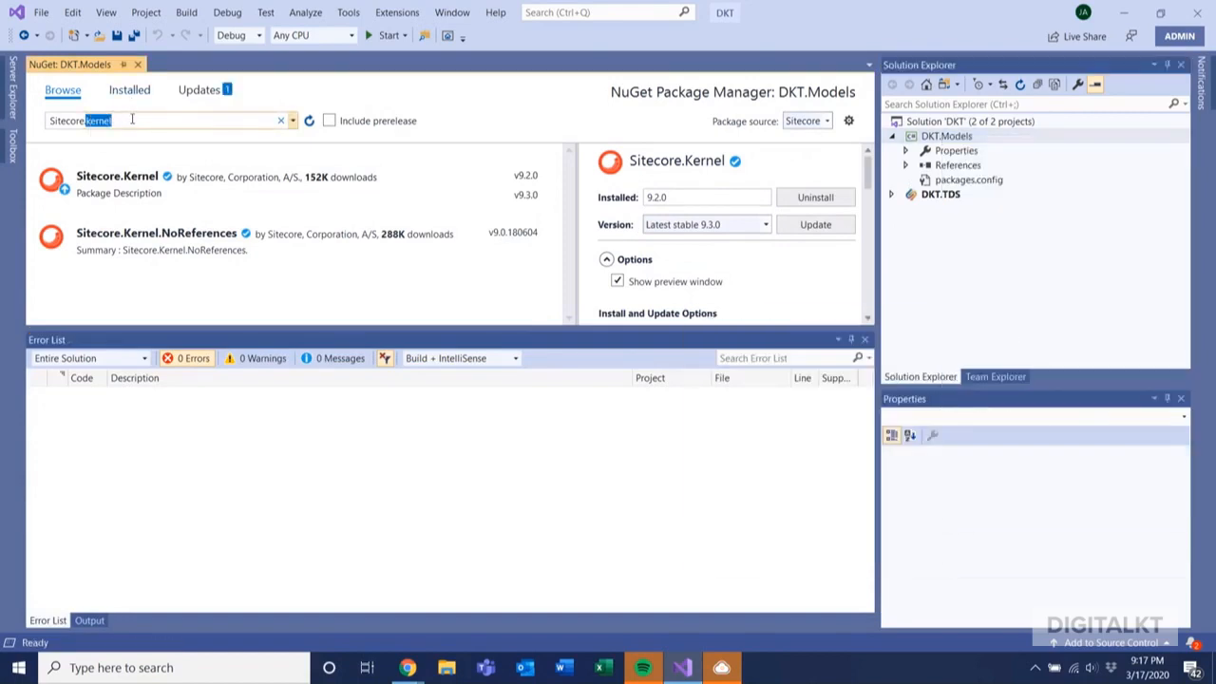
Search for Sitecore.Mvc and install version 9.2.0 into DKT.Models
{"action": "type", "text": "Sitecore.Mvc"}
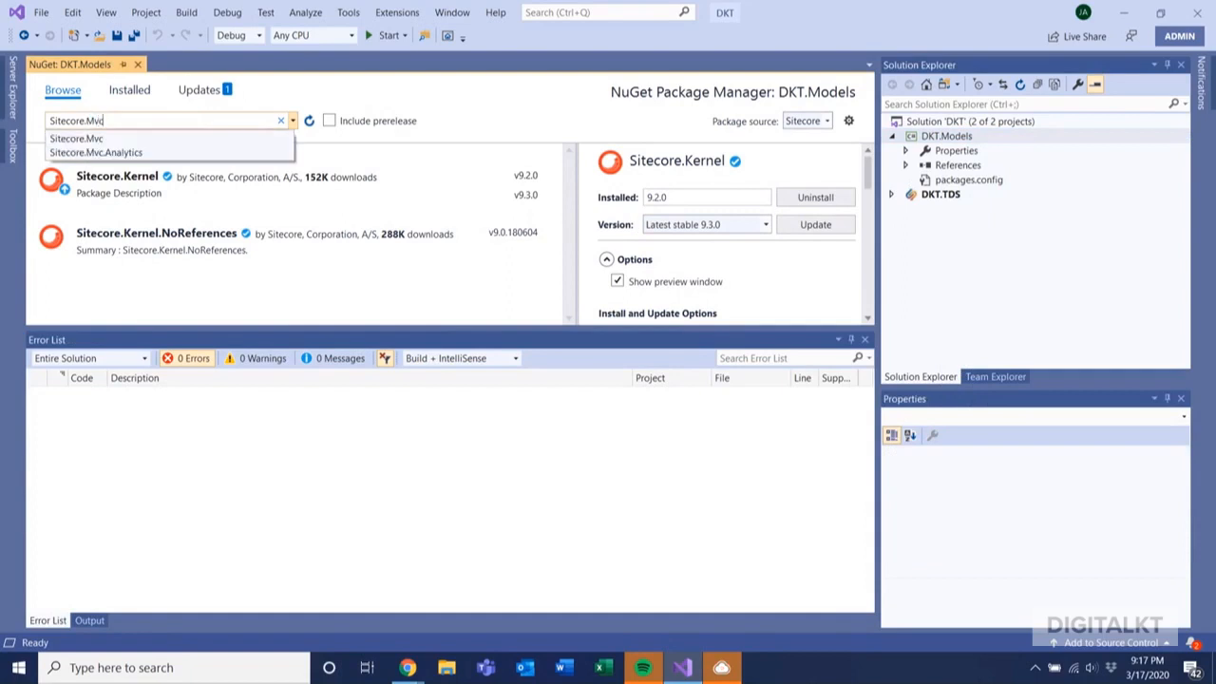
{"action": "left_click", "coordinate": [76, 138]}
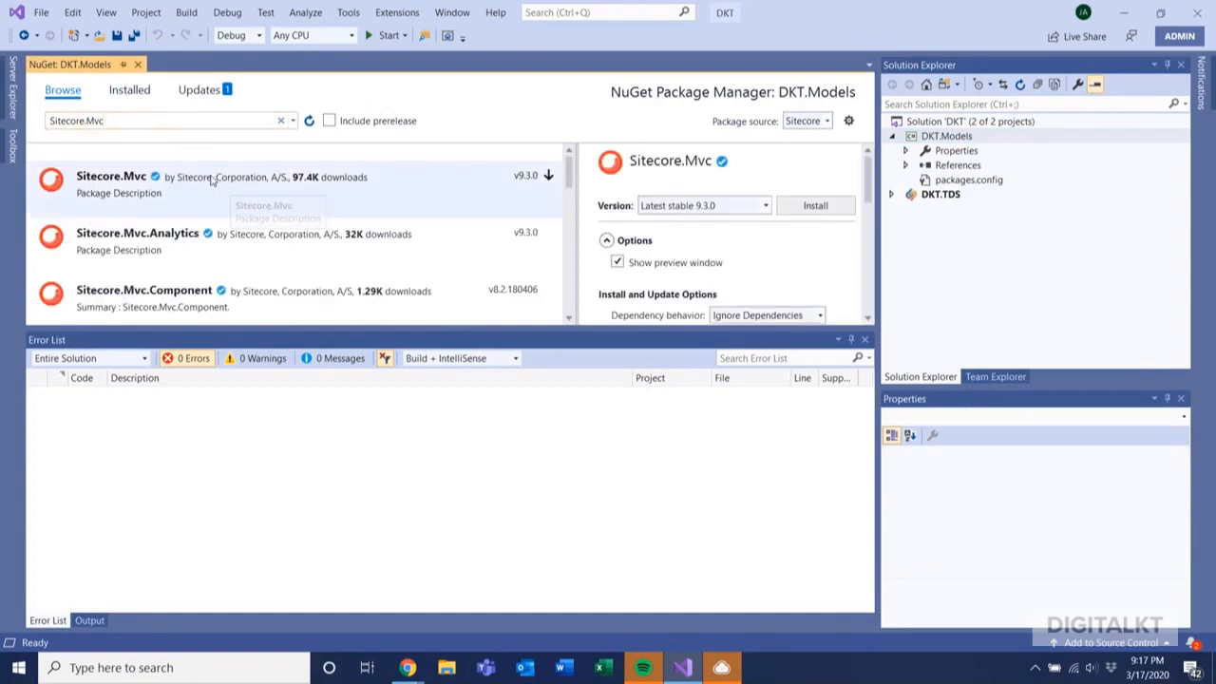
{"action": "left_click", "coordinate": [765, 205]}
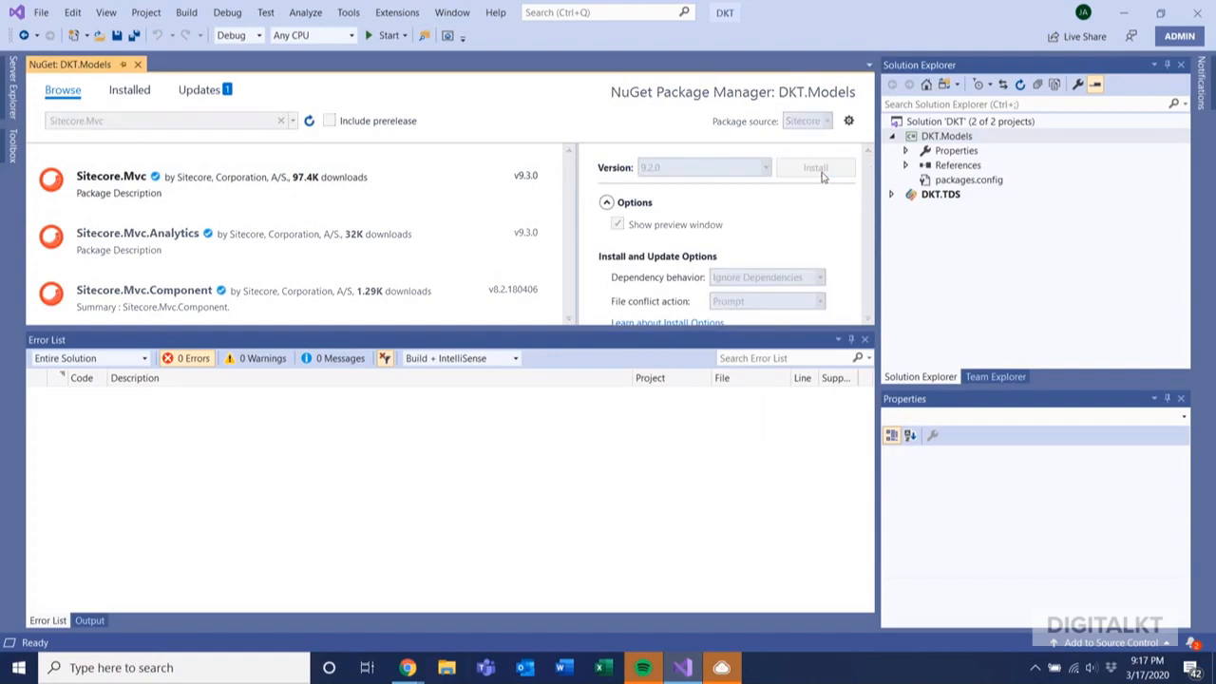
{"action": "left_click", "coordinate": [814, 167]}
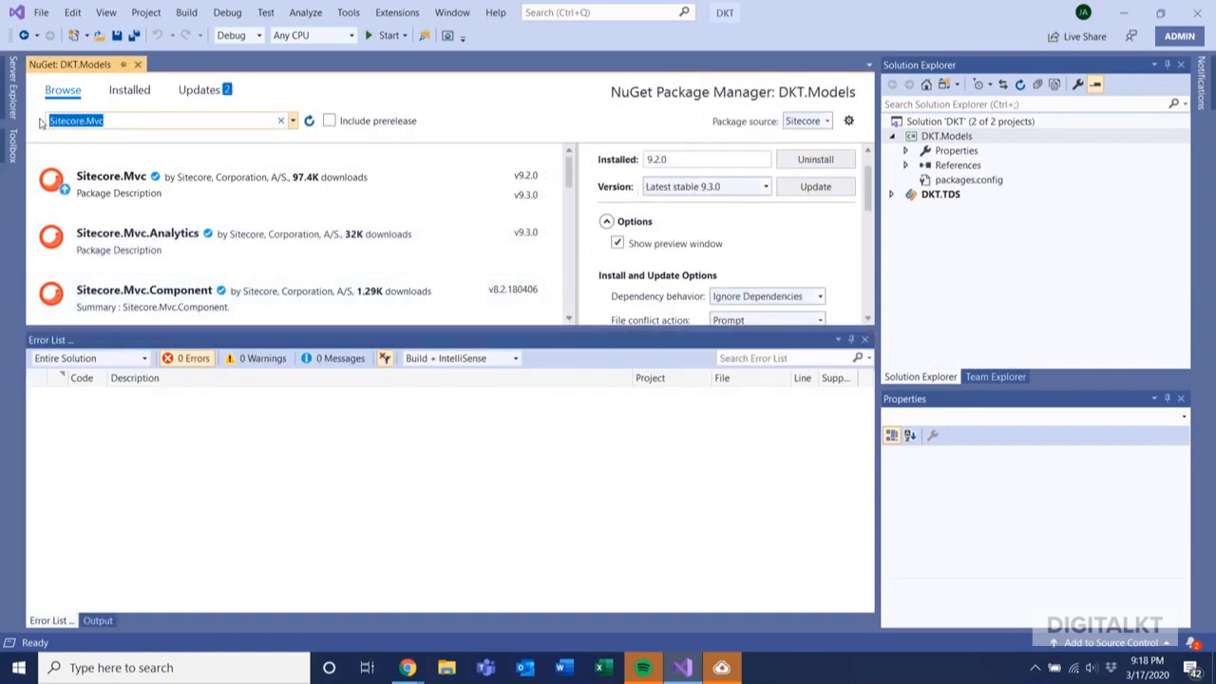
Search Glass.Mapper across All package sources and select Glass.Mapper.Sc.92 5.6.160
{"action": "type", "text": "Glass.Mapper"}
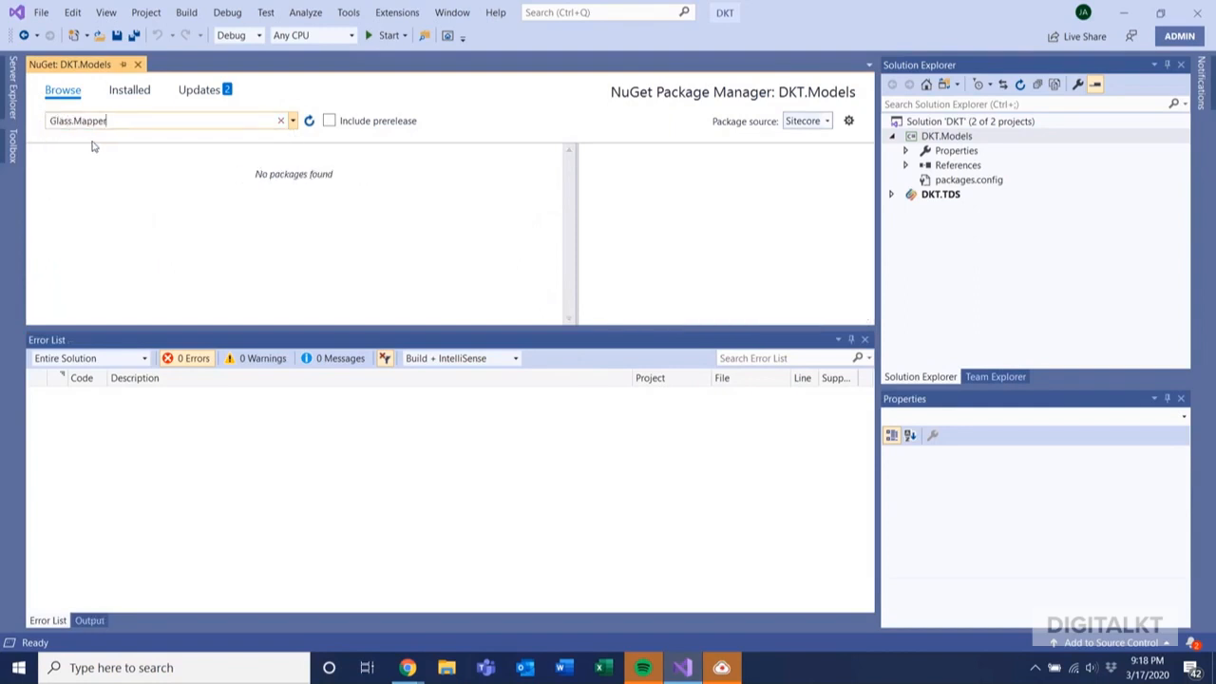
{"action": "left_click", "coordinate": [814, 120]}
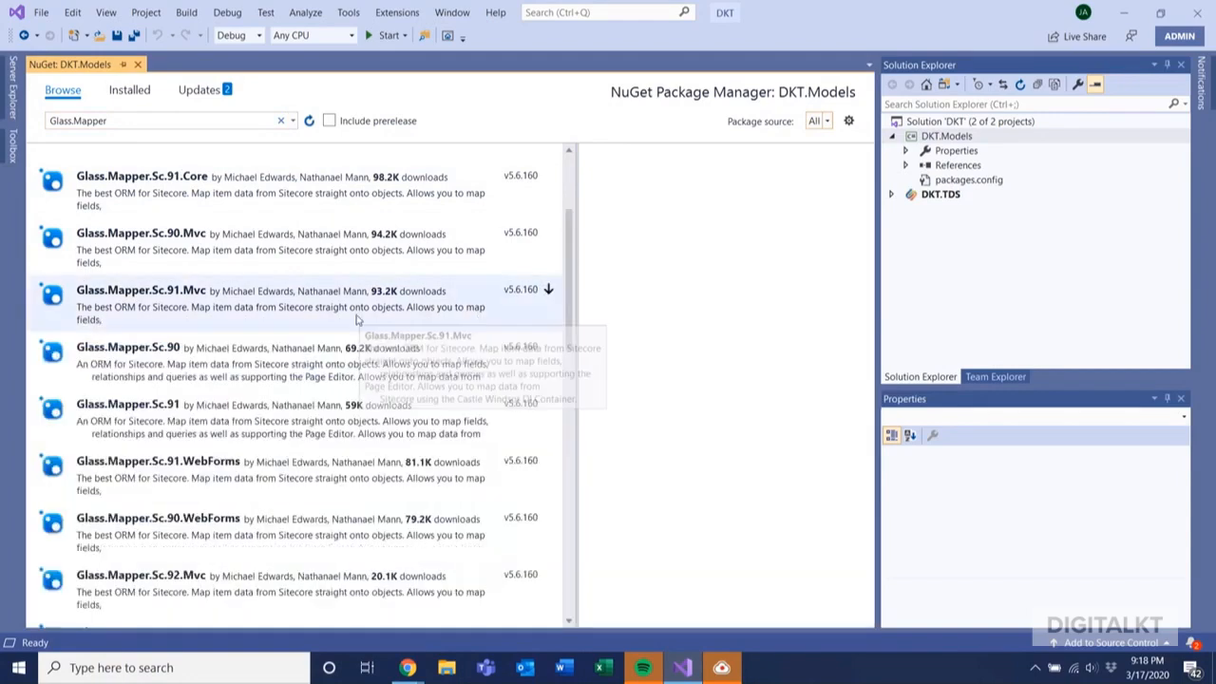
{"action": "scroll", "scroll_direction": "down", "scroll_amount": 3}
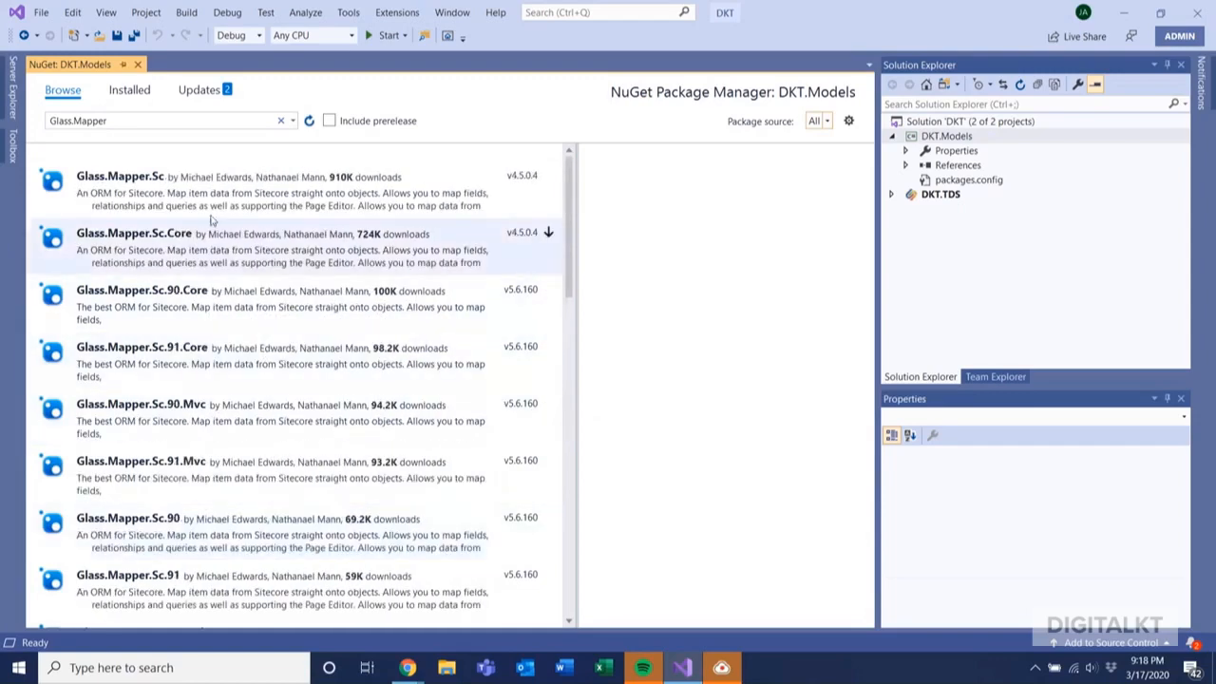
{"action": "left_click", "coordinate": [119, 176]}
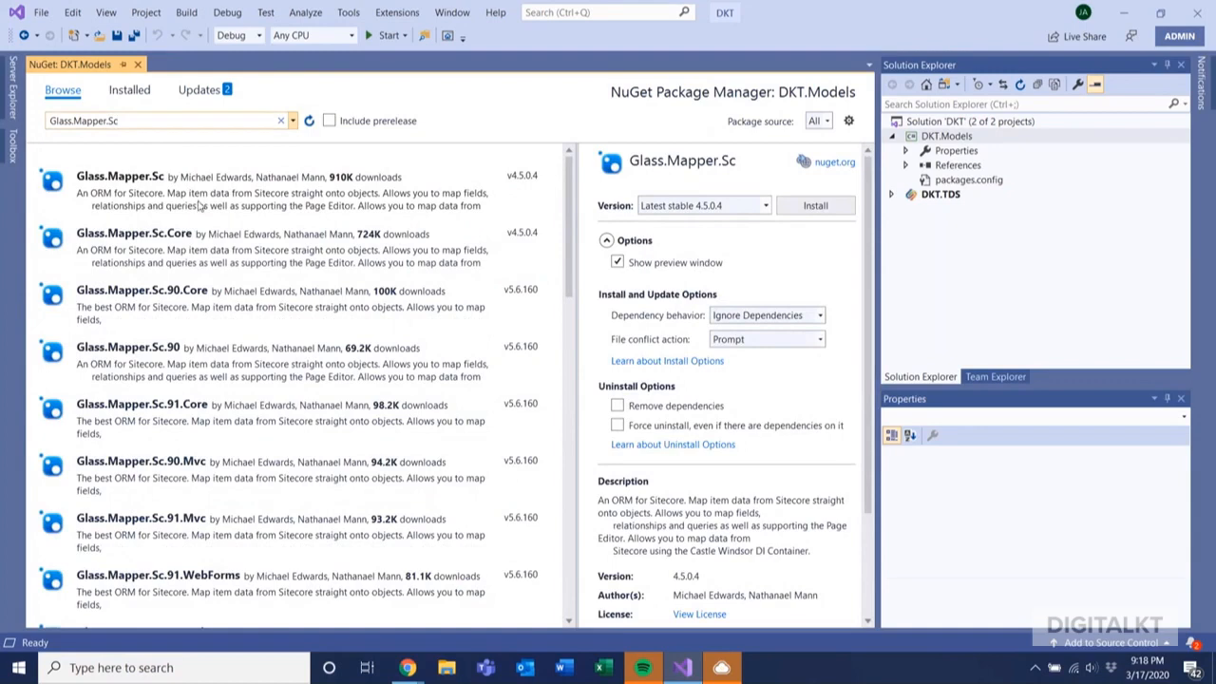
{"action": "scroll", "scroll_direction": "down", "scroll_amount": 3}
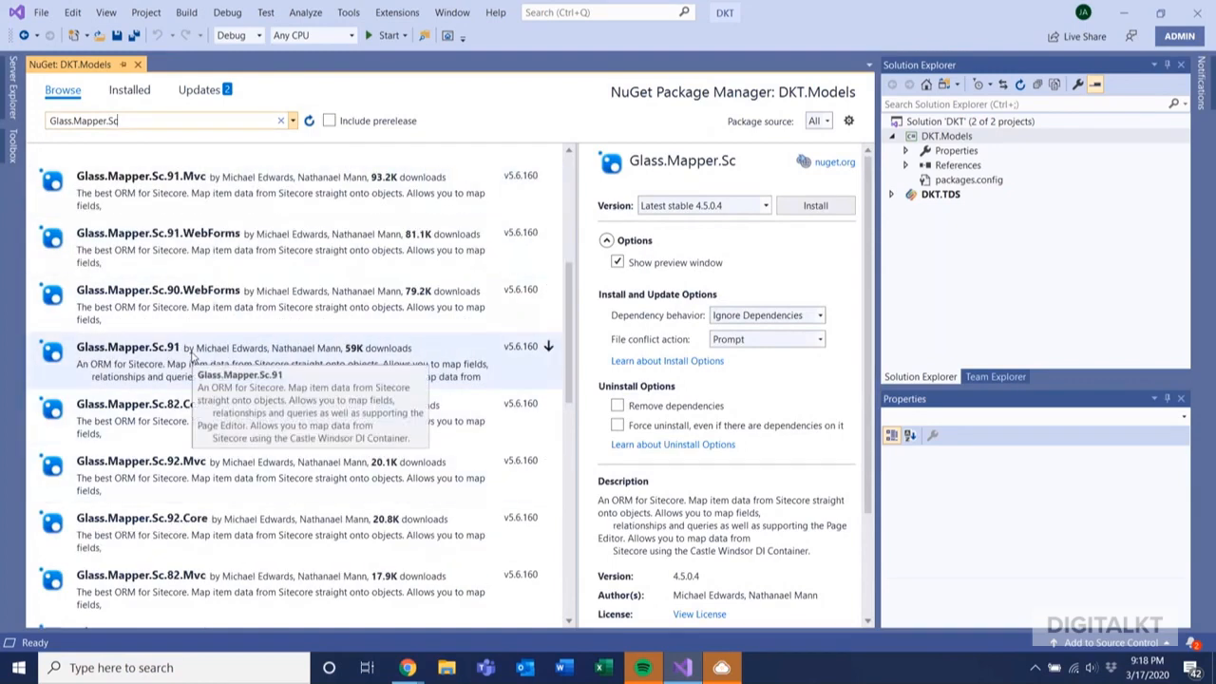
{"action": "type", "text": "92"}
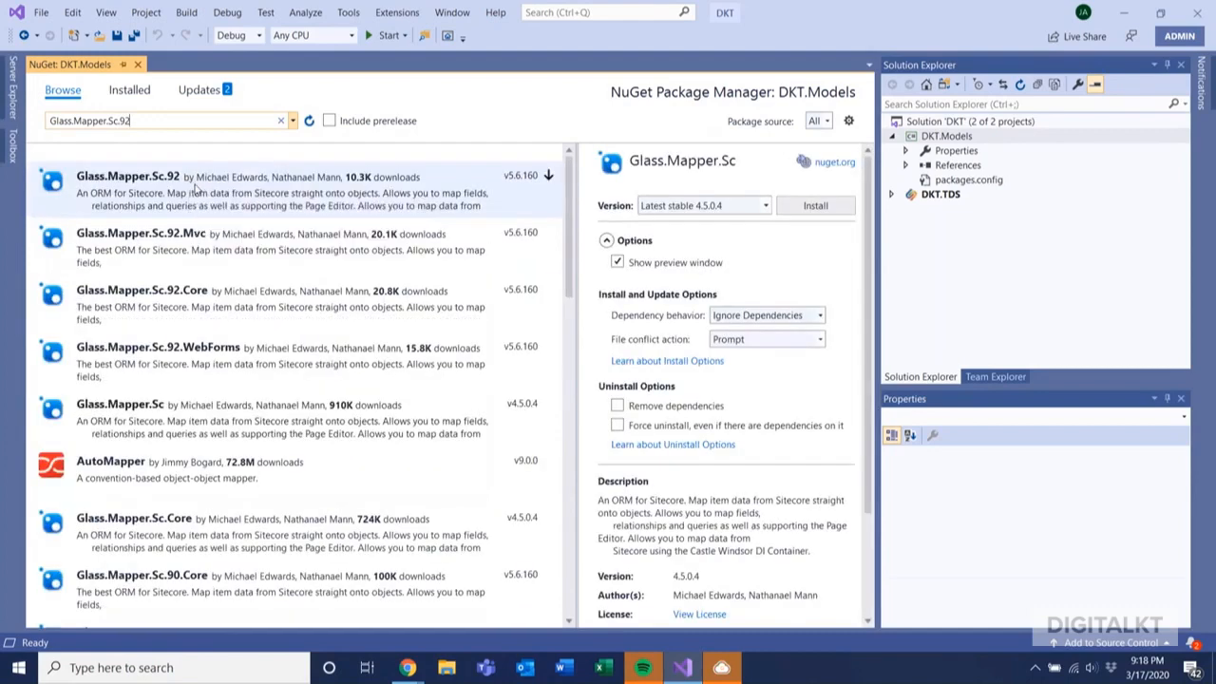
{"action": "left_click", "coordinate": [127, 176]}
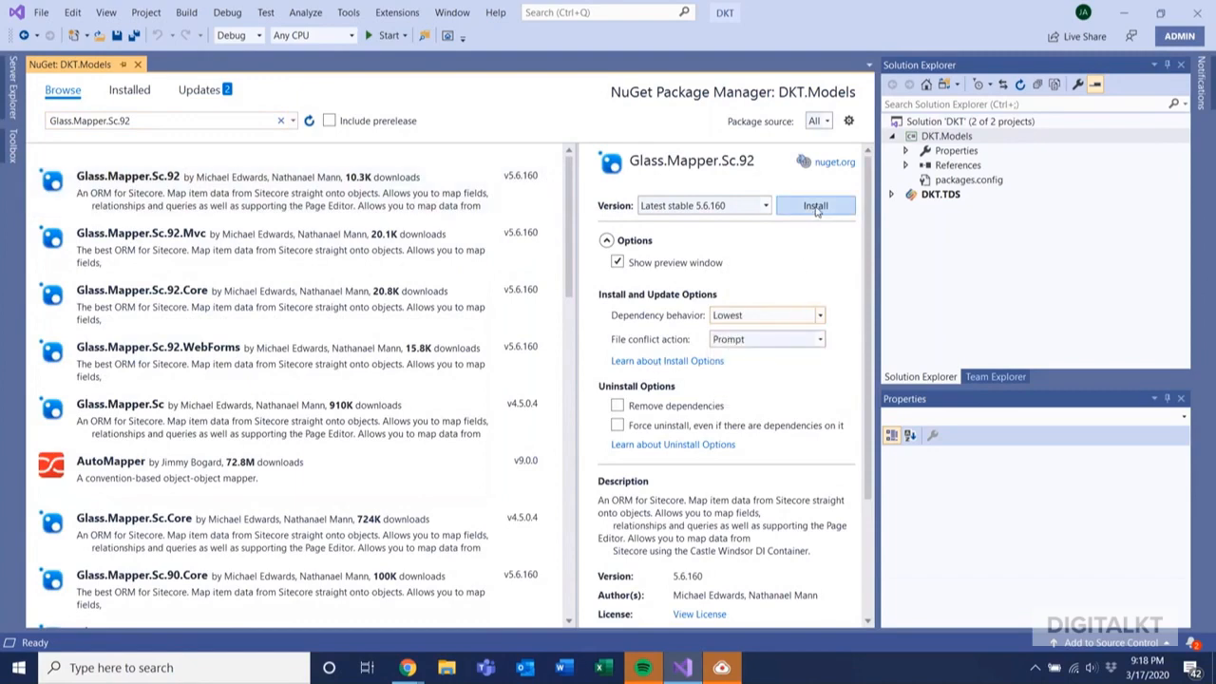
Install Glass.Mapper.Sc.92 5.6.160, accepting its dependencies in Preview Changes
{"action": "left_click", "coordinate": [815, 205]}
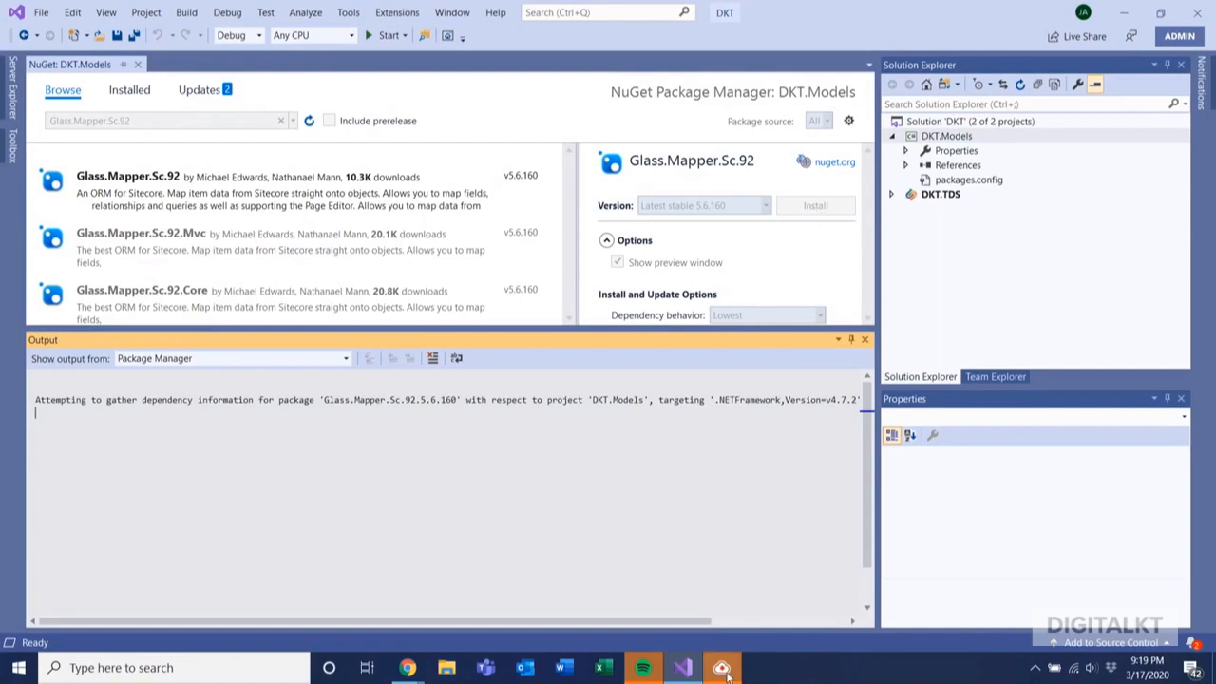
{"action": "left_click", "coordinate": [815, 205]}
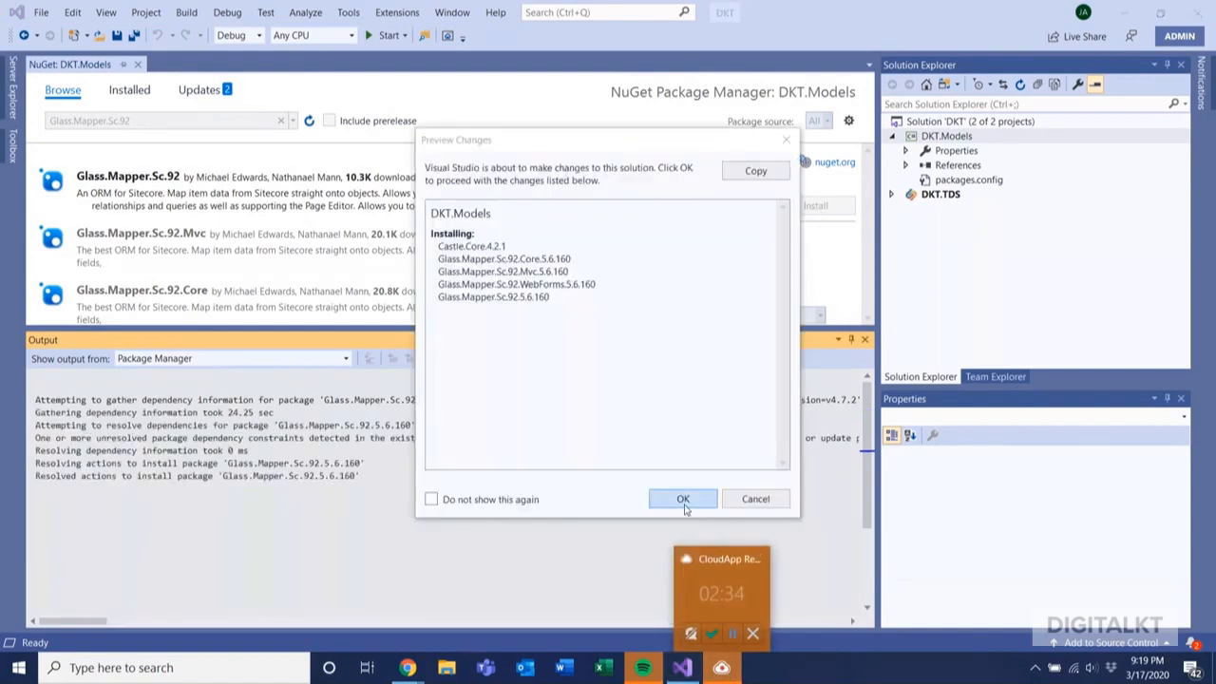
{"action": "left_click", "coordinate": [682, 499]}
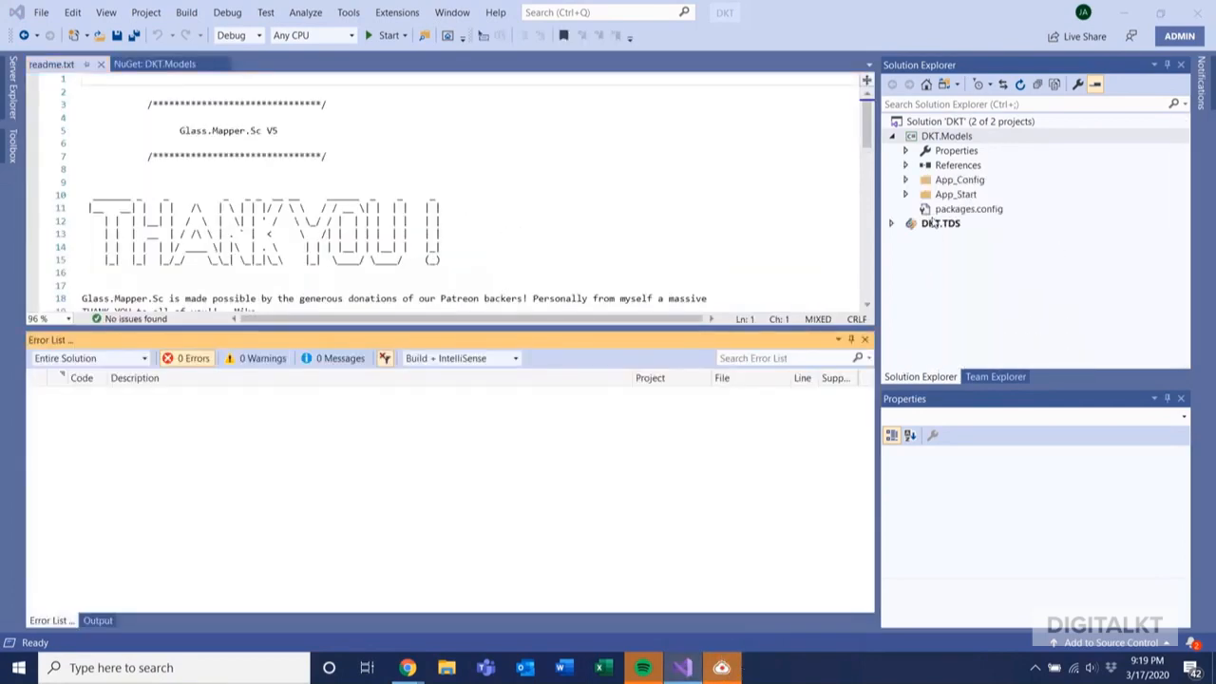
{"action": "left_click", "coordinate": [905, 164]}
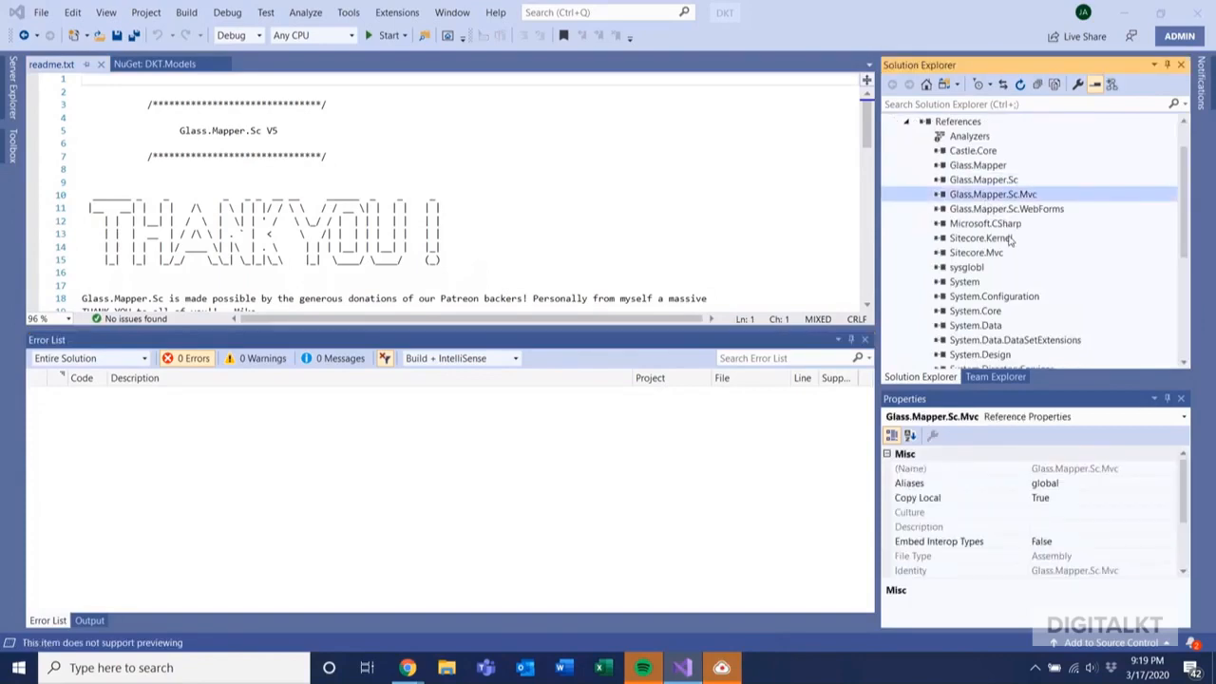
{"action": "left_click", "coordinate": [977, 164]}
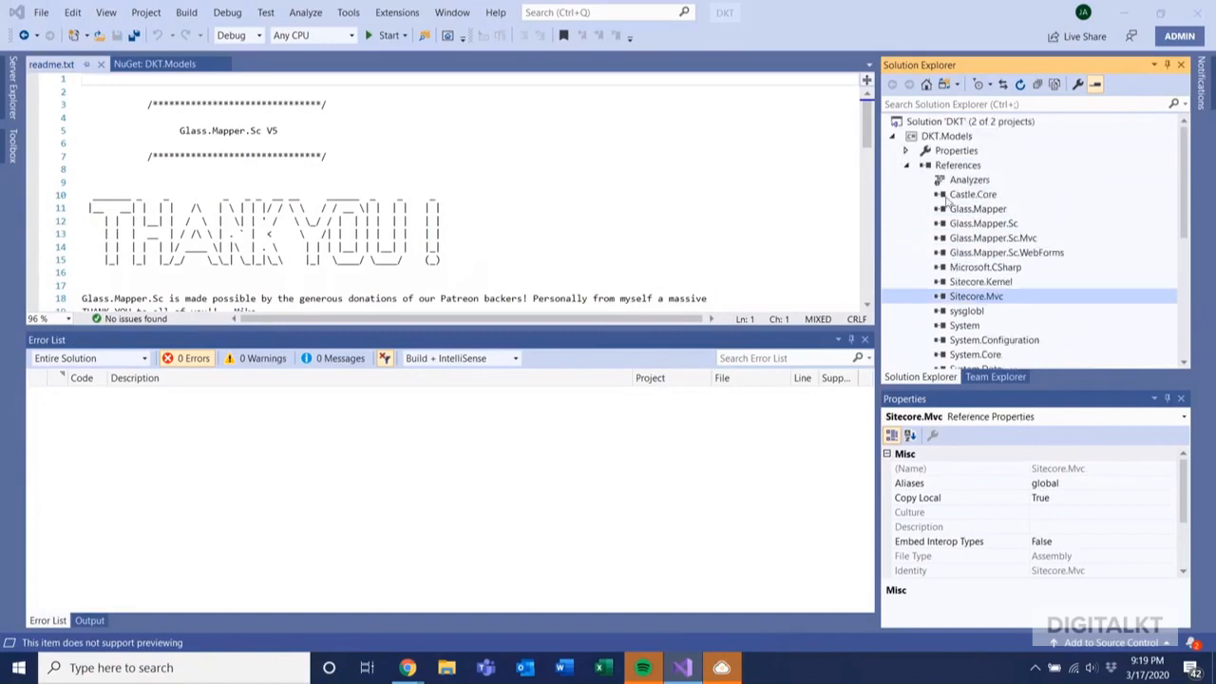
{"action": "left_click", "coordinate": [892, 135]}
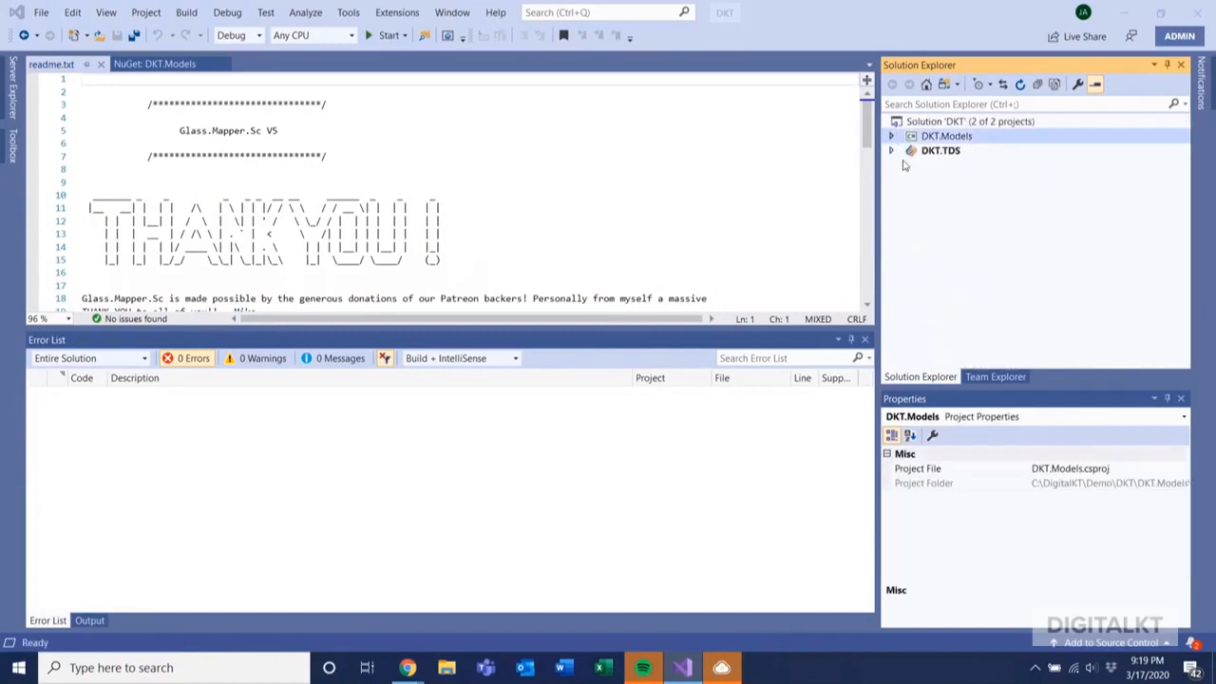